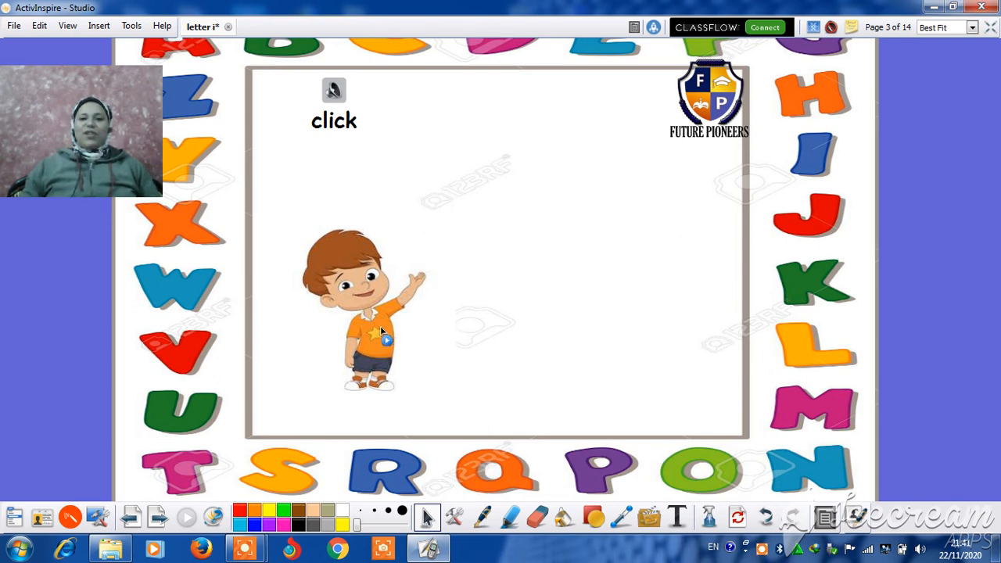
# Reveal the big capital I and lowercase i letters beside the cartoon boy
pyautogui.click(383, 331)
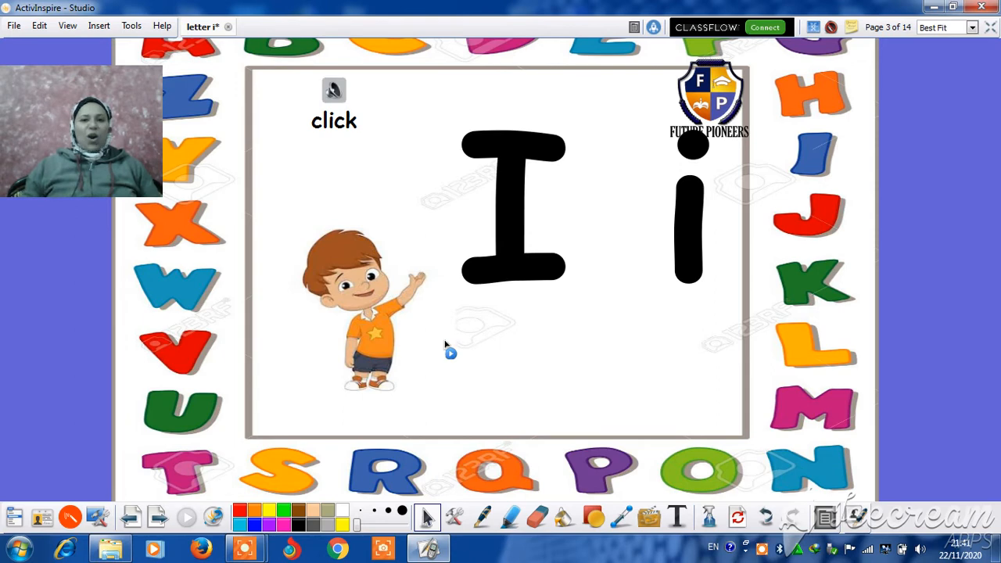
pyautogui.moveTo(438, 344)
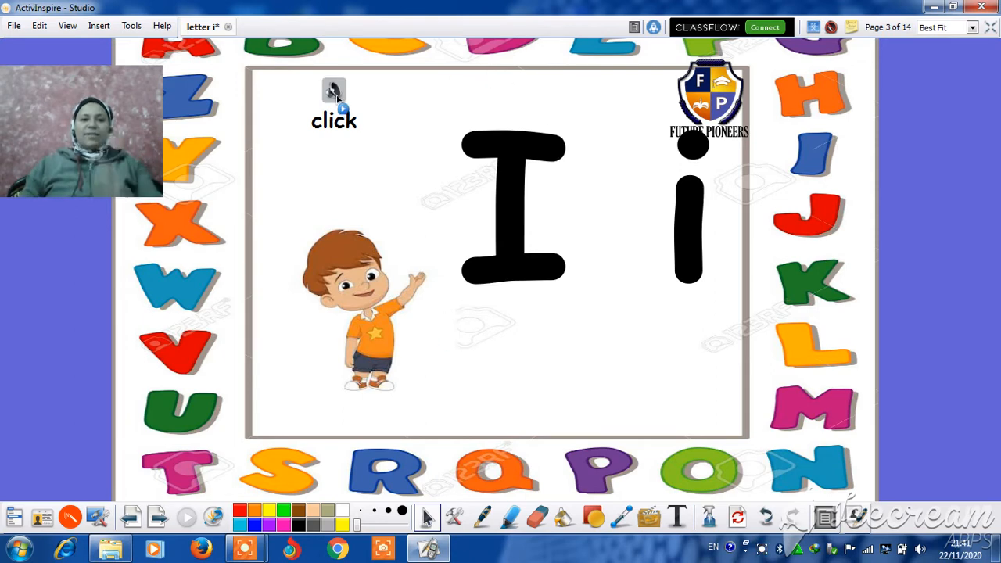
pyautogui.click(333, 90)
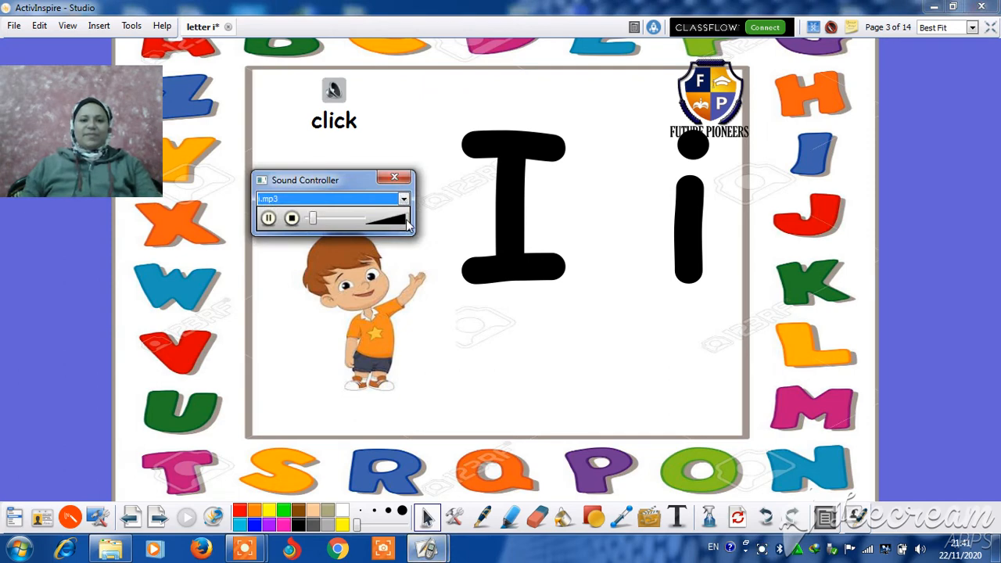
pyautogui.moveTo(403, 222)
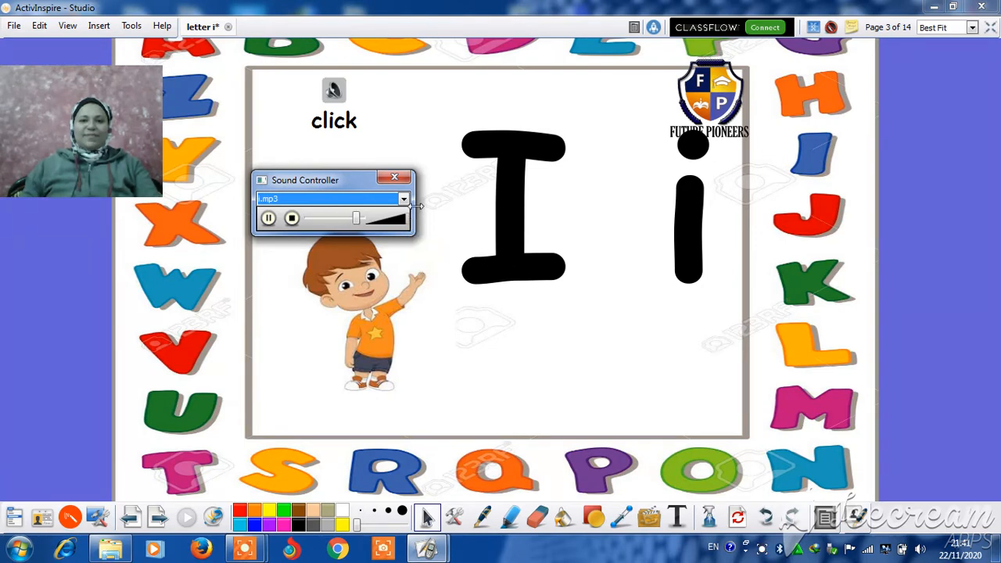
pyautogui.click(394, 175)
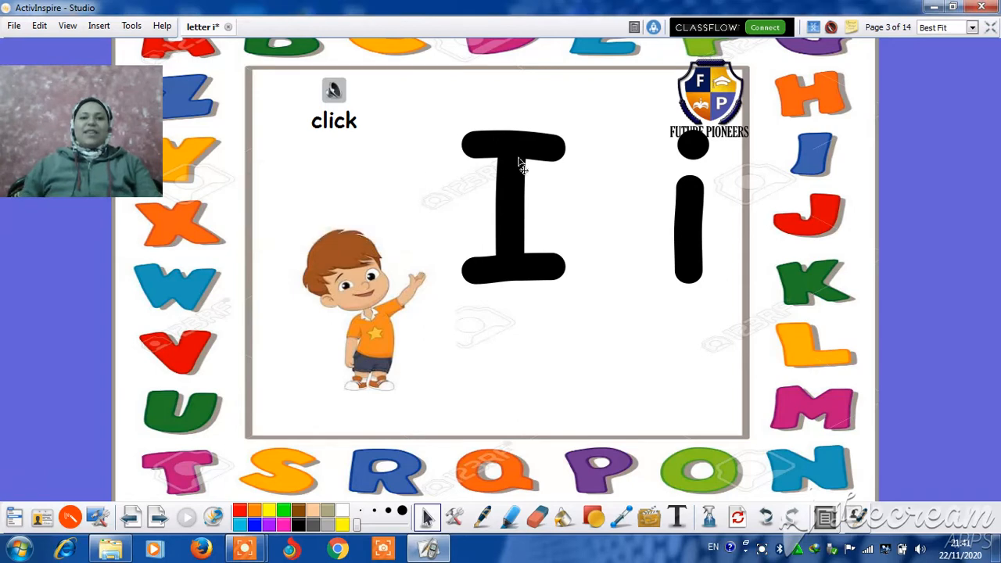
pyautogui.moveTo(525, 244)
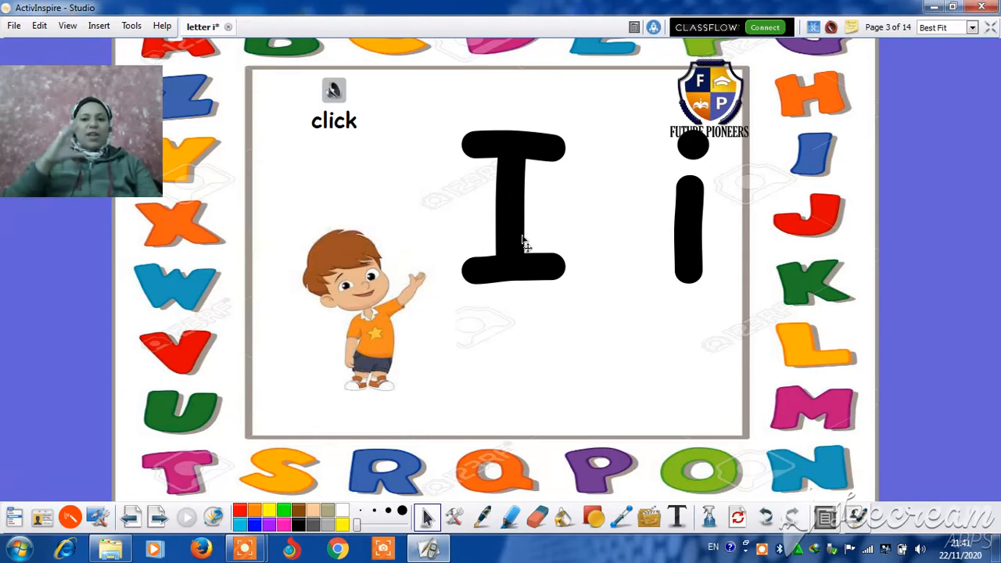
pyautogui.moveTo(618, 238)
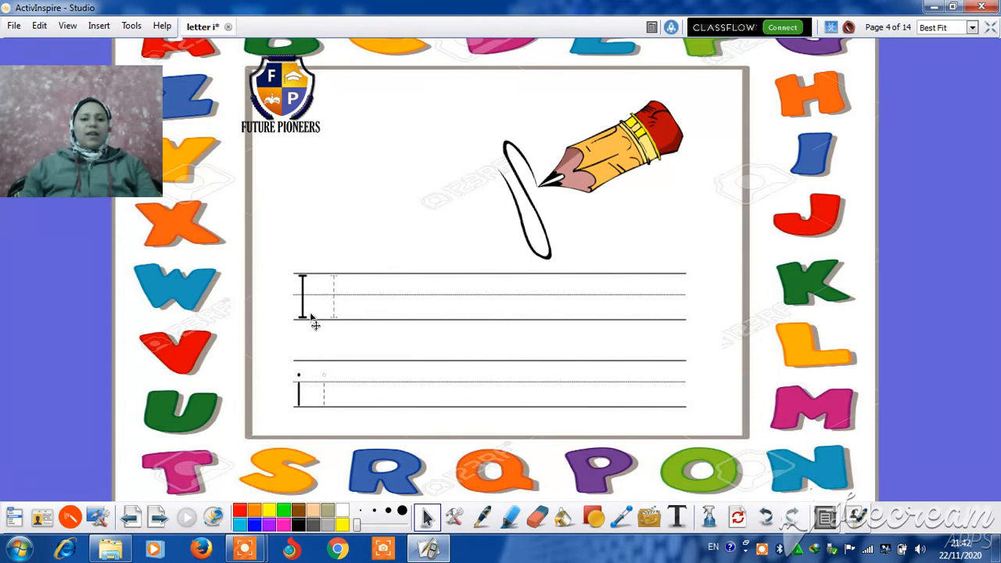
pyautogui.moveTo(327, 284)
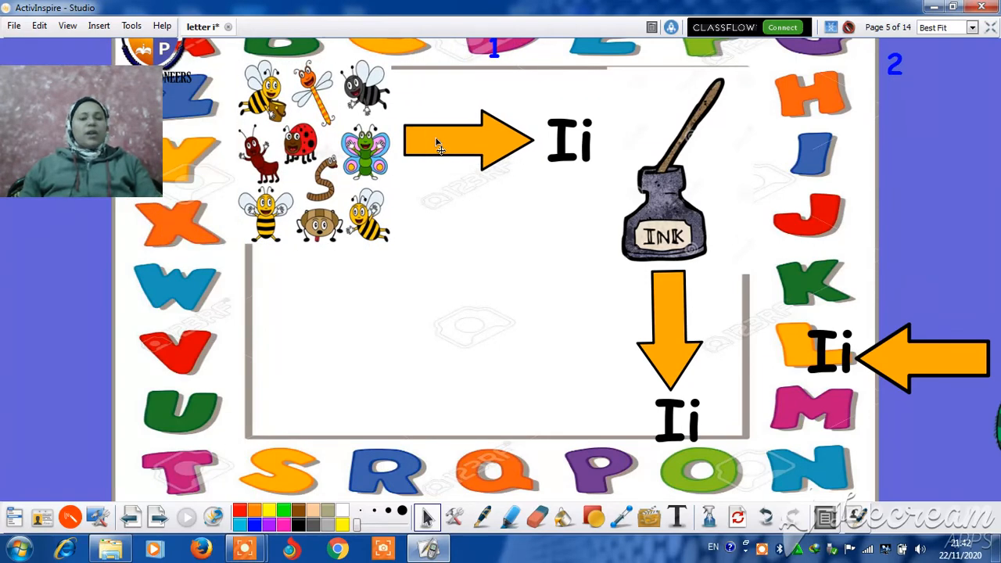
pyautogui.moveTo(457, 140)
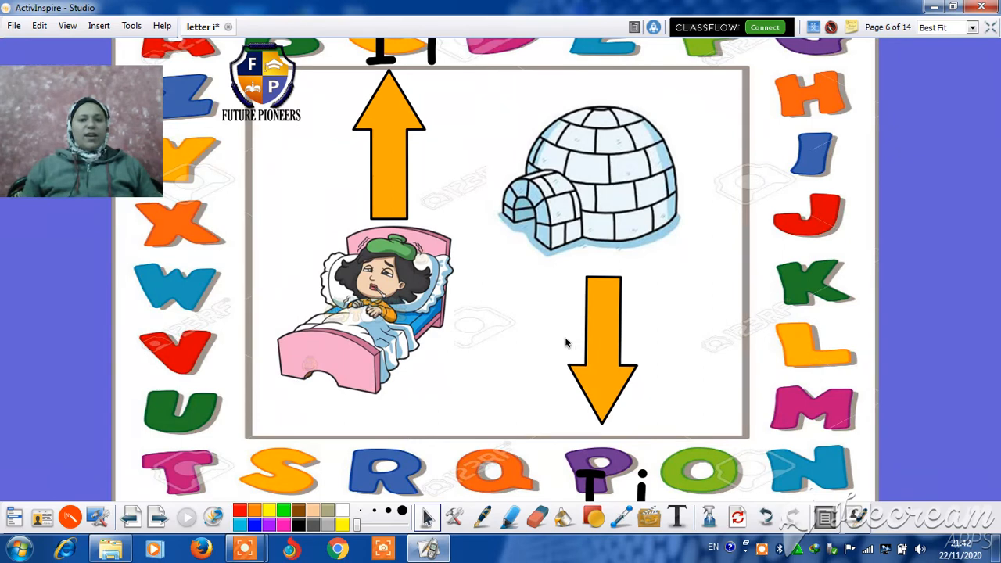
# Move on to the Ii basket page with the iguana, octopus, axe and igloo
pyautogui.click(157, 516)
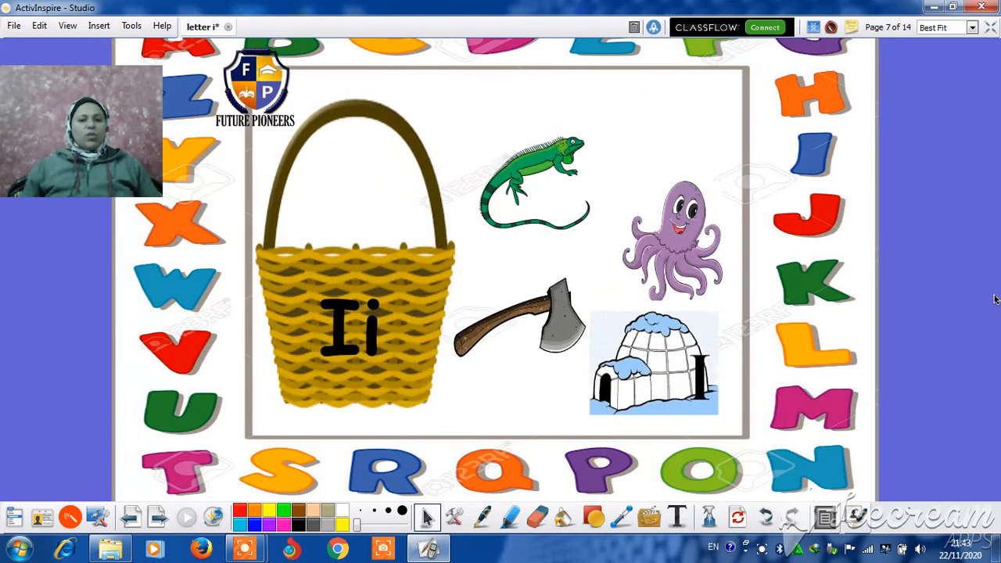
pyautogui.moveTo(665, 155)
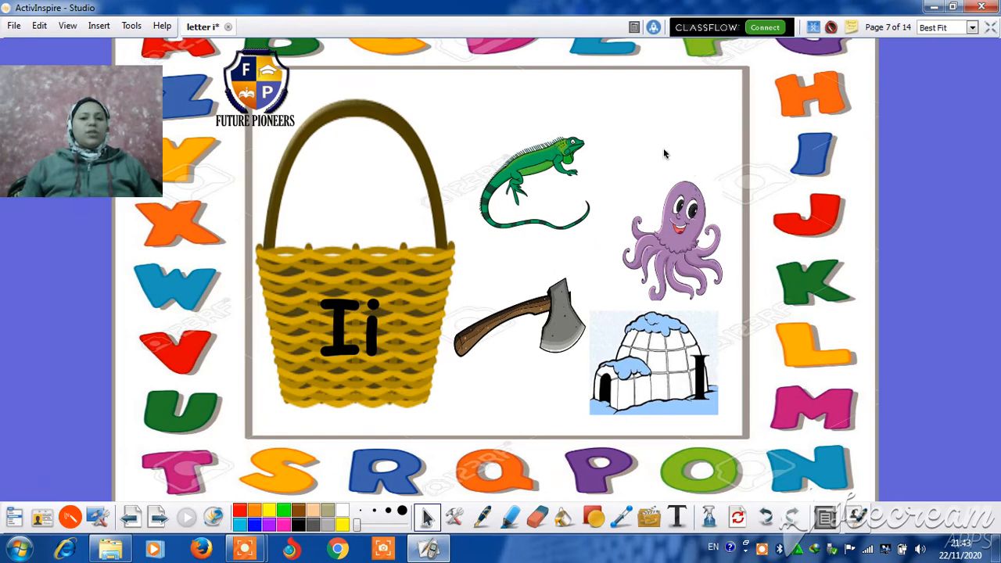
pyautogui.moveTo(624, 203)
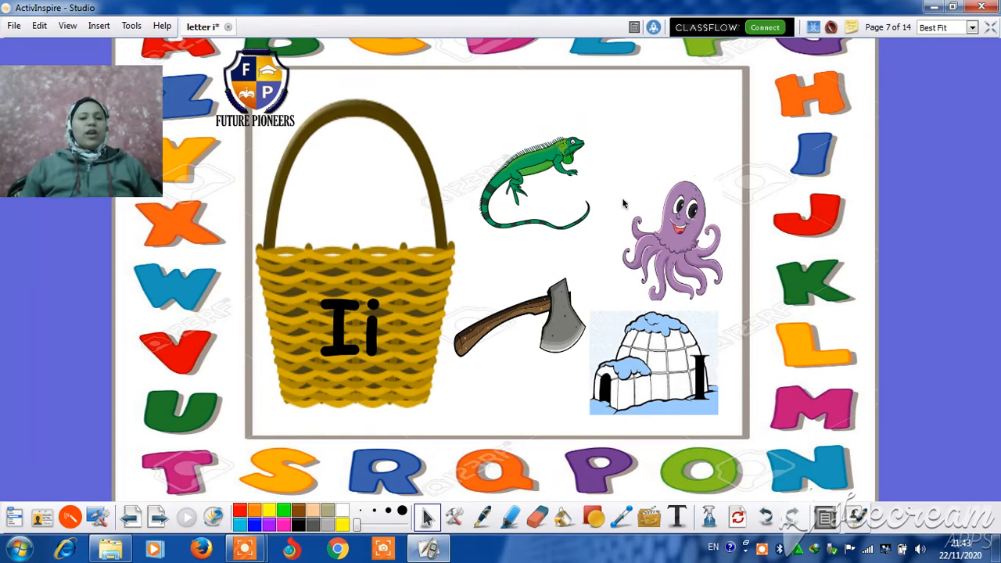
pyautogui.moveTo(685, 235)
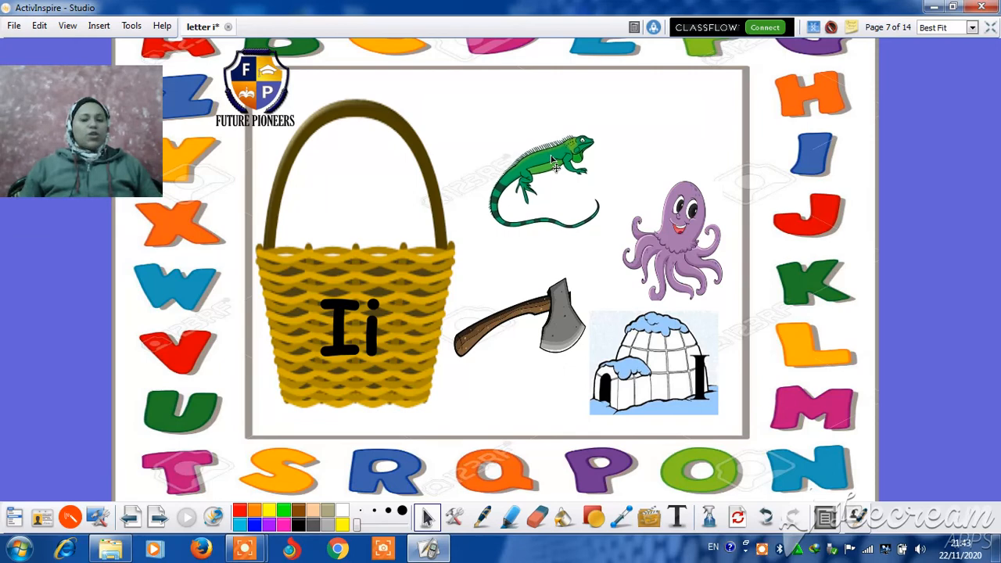
# Drag the iguana and then the igloo into the Ii basket, leaving octopus and axe outside
pyautogui.moveTo(539, 180); pyautogui.dragTo(336, 266)
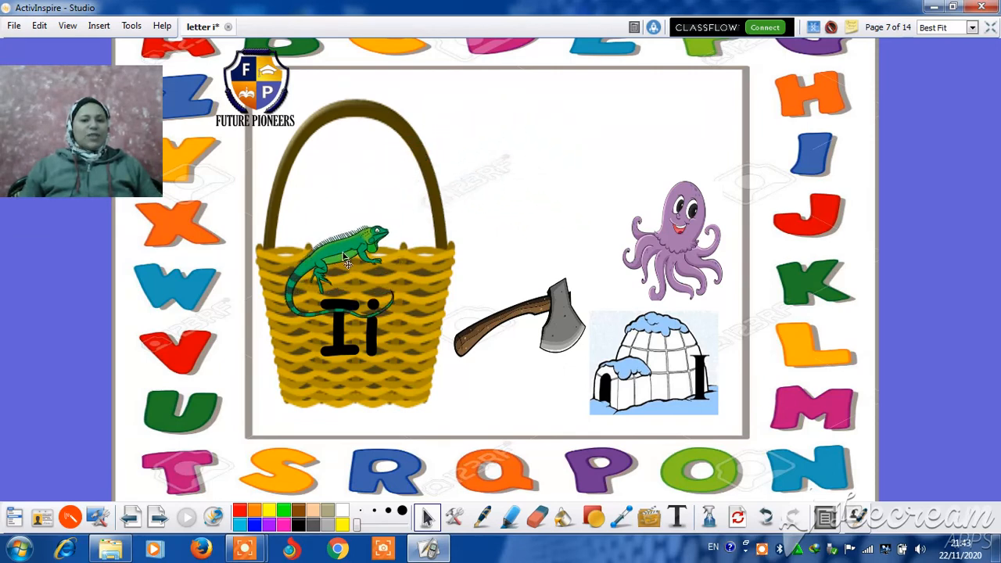
pyautogui.moveTo(344, 257); pyautogui.dragTo(347, 301)
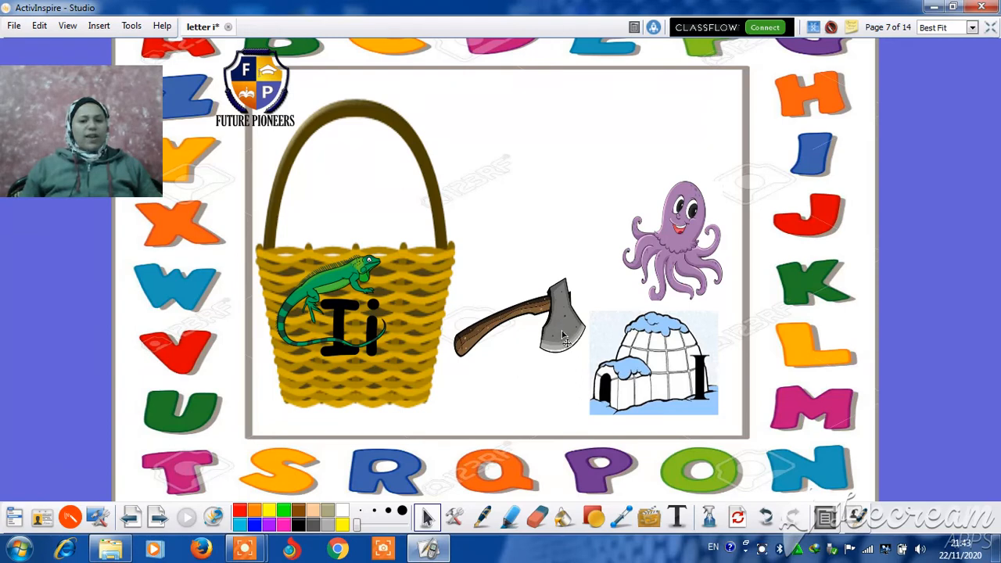
pyautogui.moveTo(654, 363); pyautogui.dragTo(594, 285)
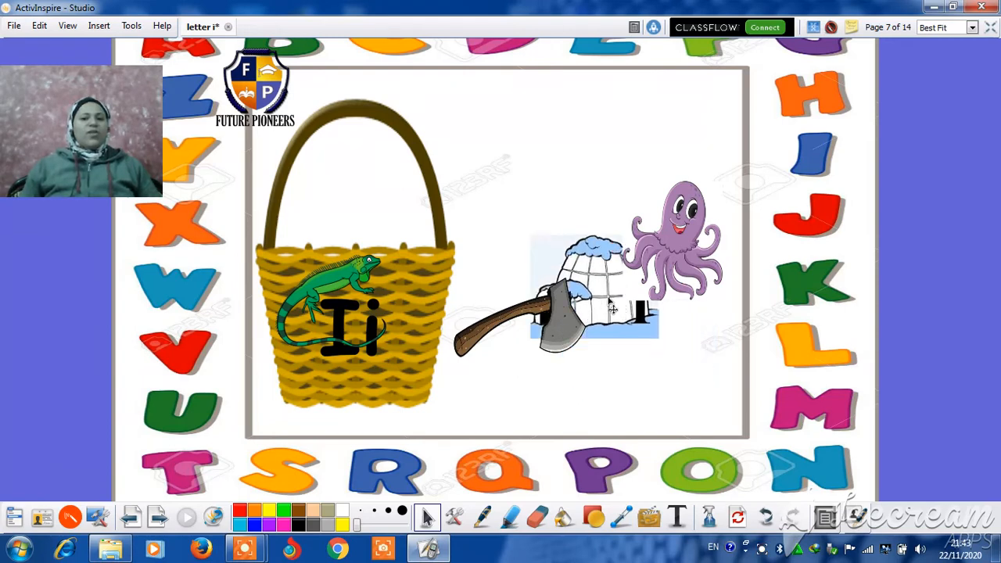
pyautogui.moveTo(594, 294); pyautogui.dragTo(372, 316)
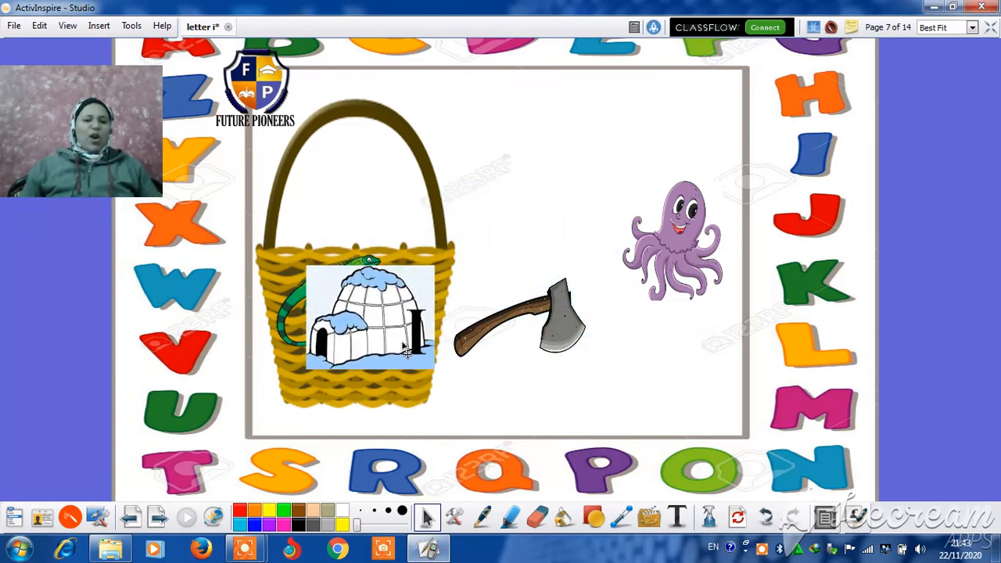